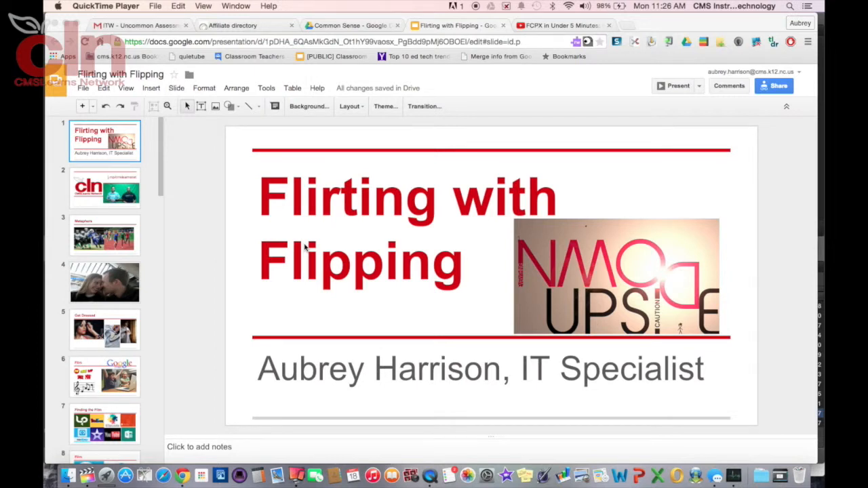
{"action": "mouse_move", "coordinate": [227, 144]}
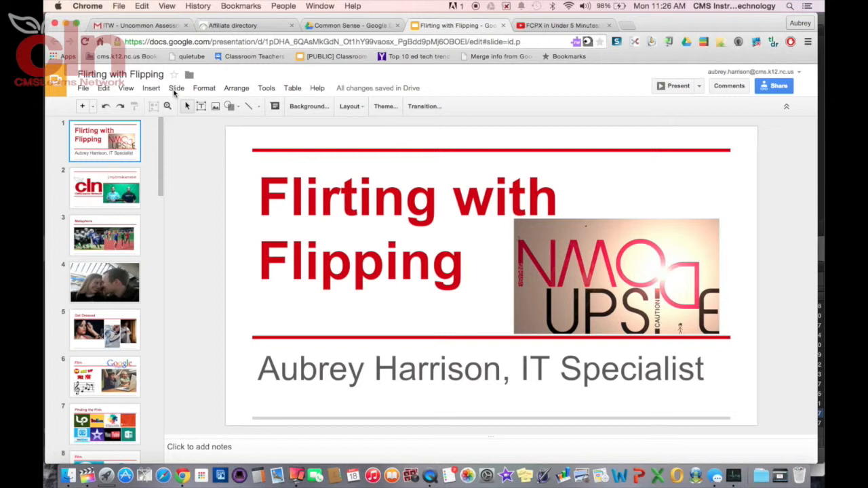
Step: Open the Slide menu to reach the Edit master command
{"action": "left_click", "coordinate": [176, 87]}
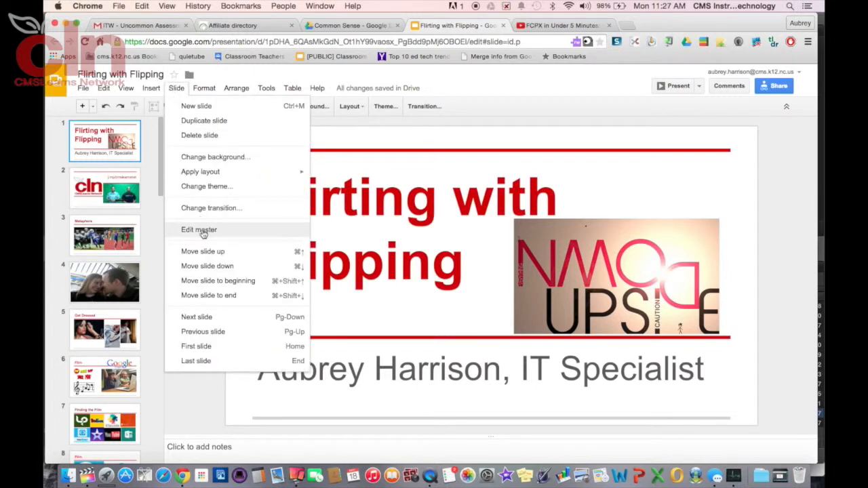
Step: Enter the theme master editor and select the main master slide
{"action": "left_click", "coordinate": [199, 229]}
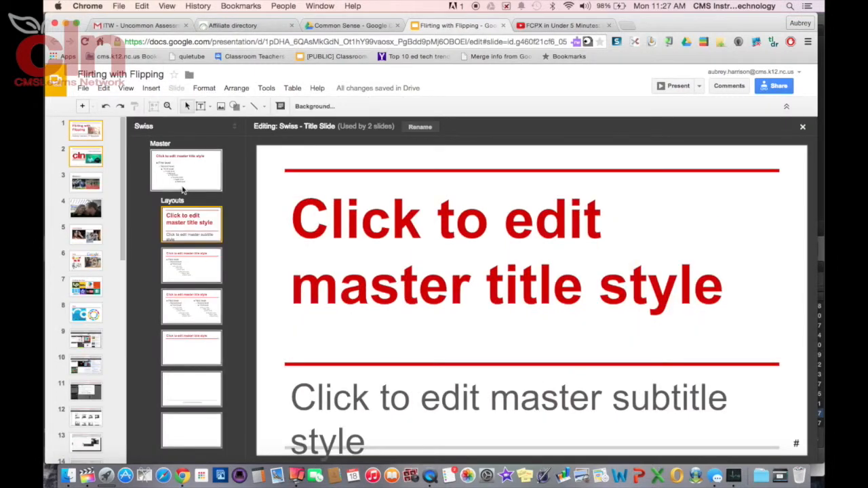
{"action": "left_click", "coordinate": [186, 170]}
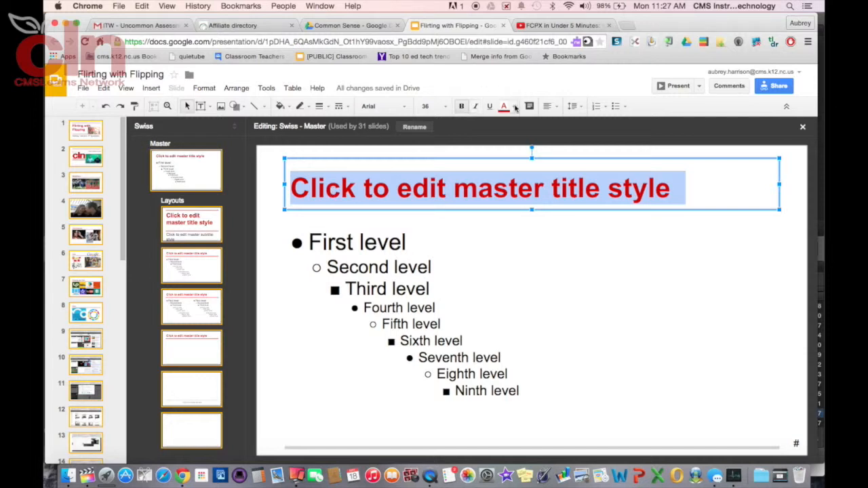
{"action": "mouse_move", "coordinate": [425, 107]}
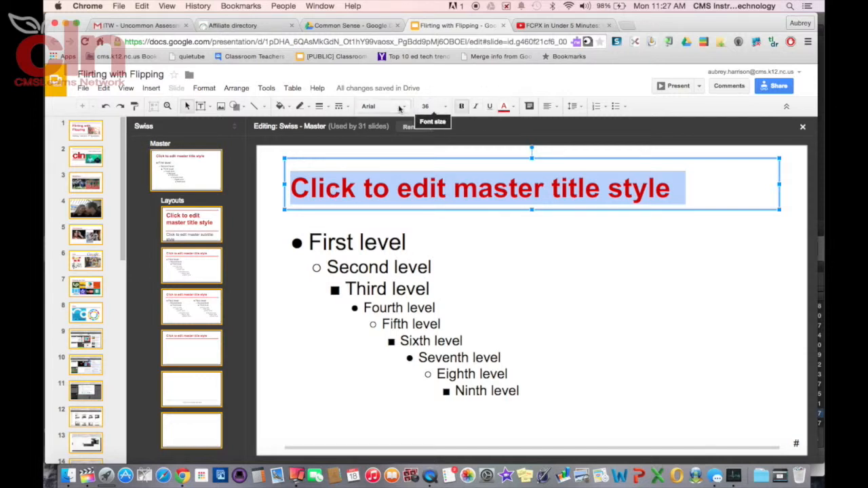
{"action": "mouse_move", "coordinate": [504, 106]}
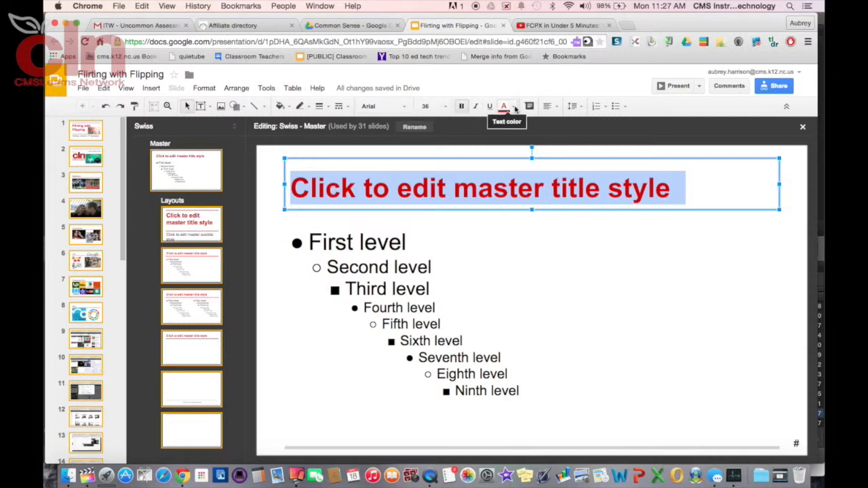
Step: Change the master title text colour from red to blue
{"action": "left_click", "coordinate": [504, 106]}
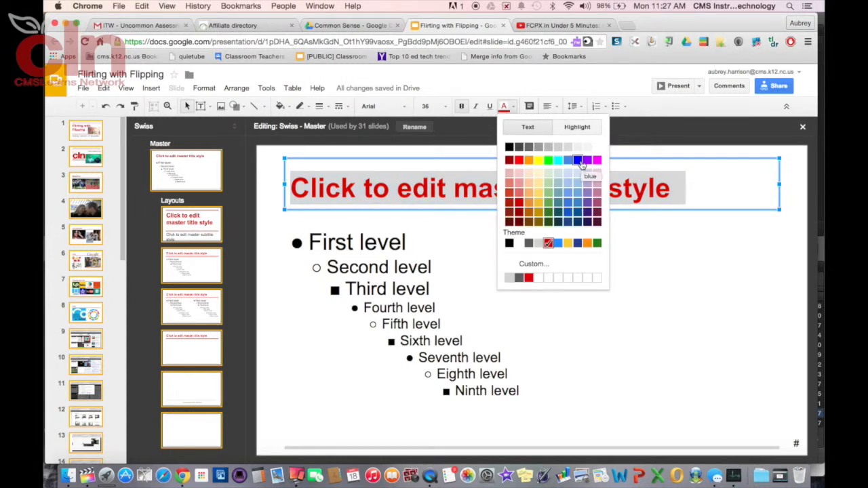
{"action": "left_click", "coordinate": [578, 160]}
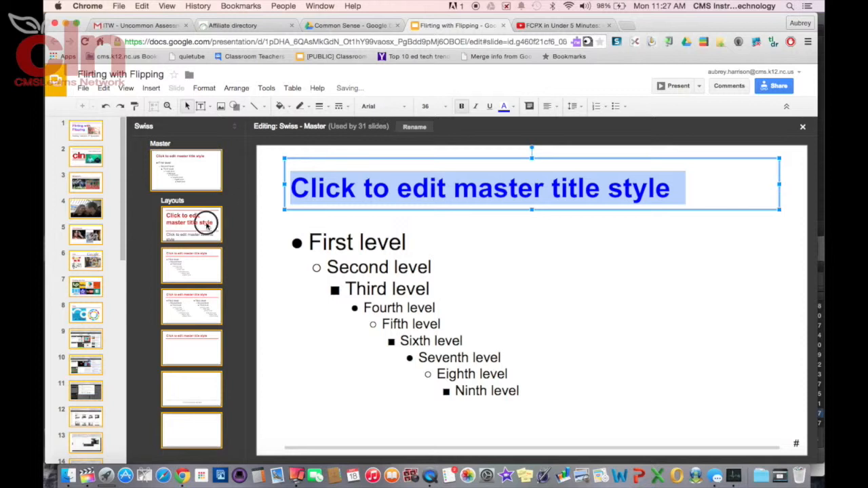
{"action": "left_click", "coordinate": [191, 264]}
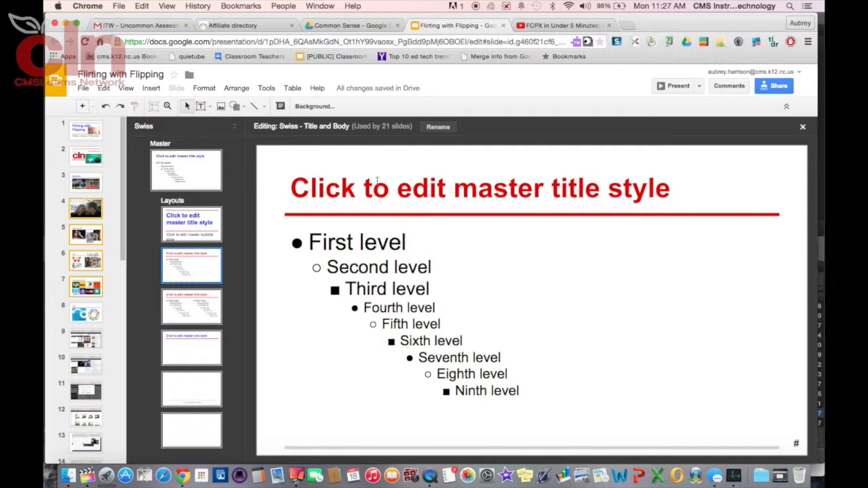
Step: Review the Title and Body and Title and Two Columns layouts for the blue titles
{"action": "left_click", "coordinate": [504, 106]}
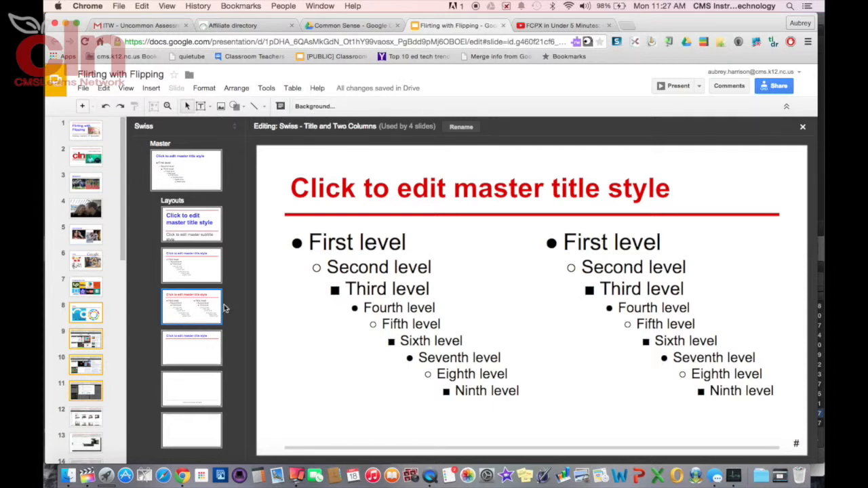
{"action": "left_click", "coordinate": [803, 127]}
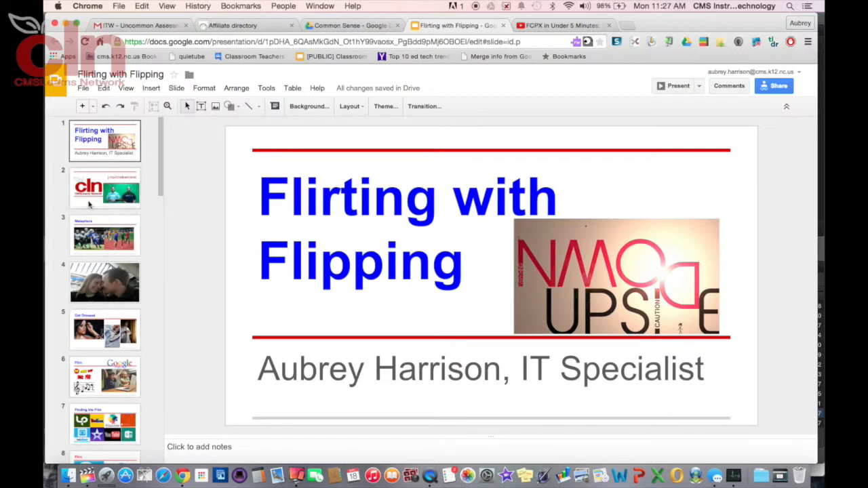
Step: Check that the Get Dressed and Finding the Film slide titles are blue
{"action": "left_click", "coordinate": [104, 329]}
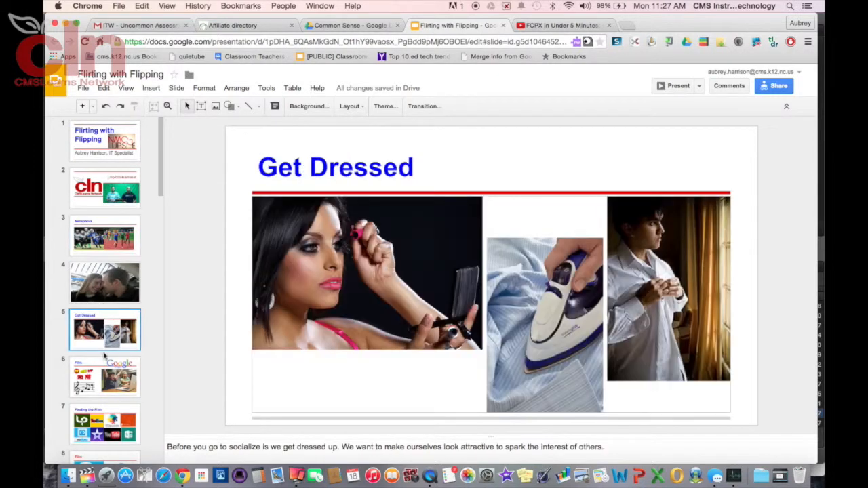
{"action": "left_click", "coordinate": [104, 424]}
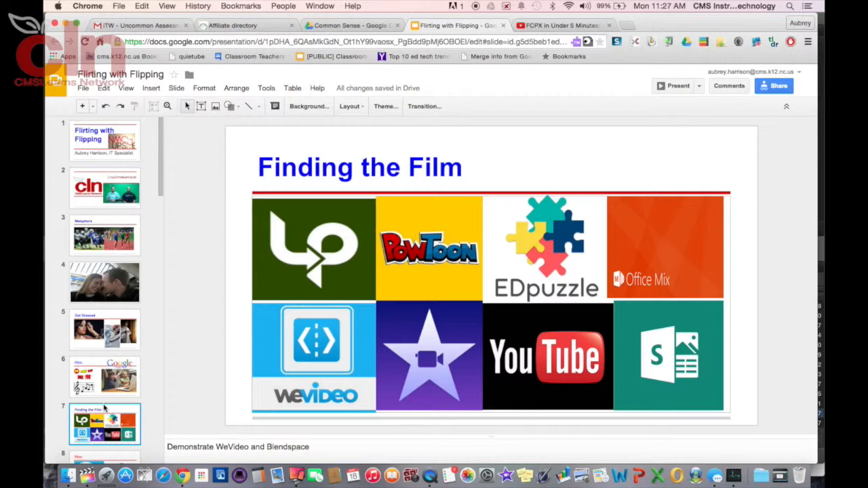